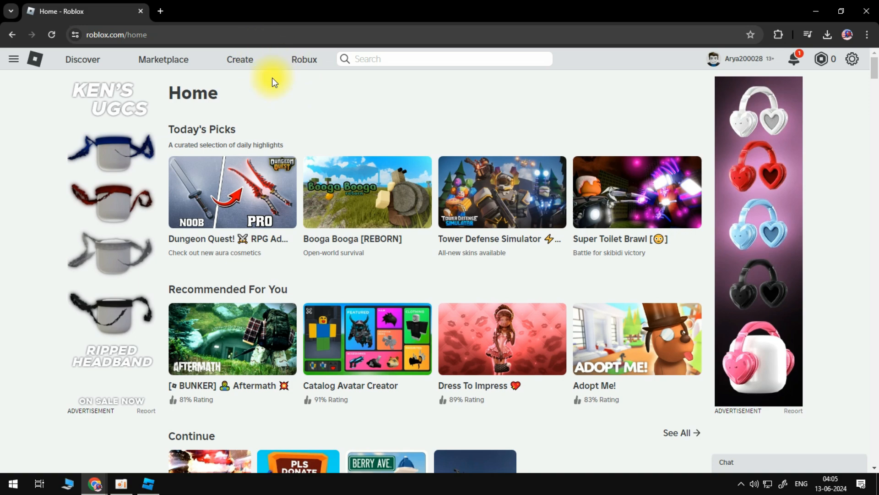
- Leave the Roblox home page and load the Creator Hub welcome dashboard
{"action": "left_click", "coordinate": [240, 60]}
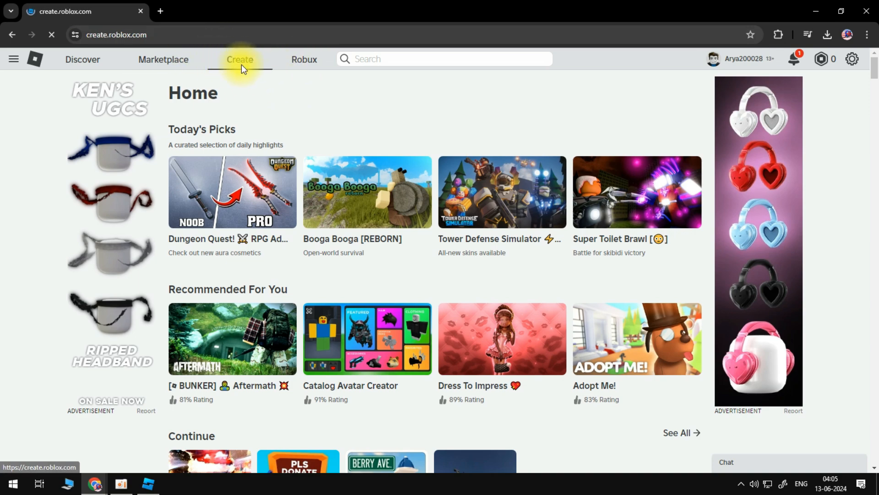
{"action": "left_click", "coordinate": [240, 59]}
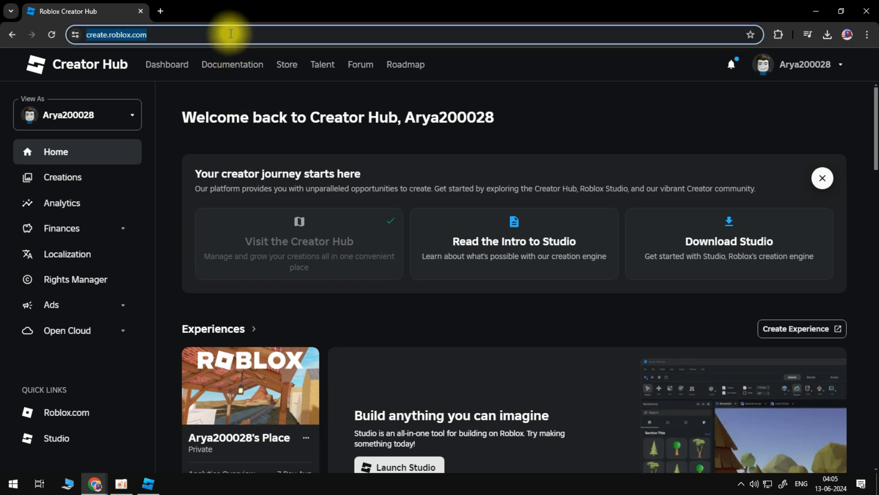
{"action": "mouse_move", "coordinate": [208, 56]}
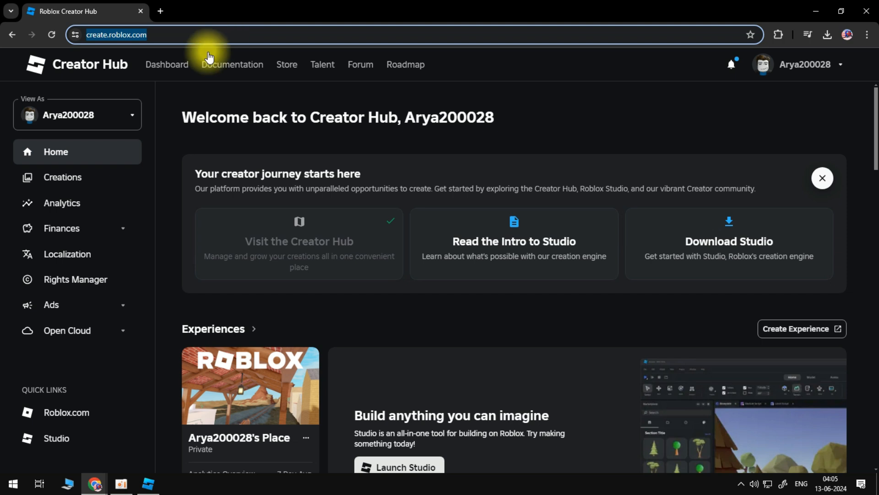
{"action": "mouse_move", "coordinate": [62, 177]}
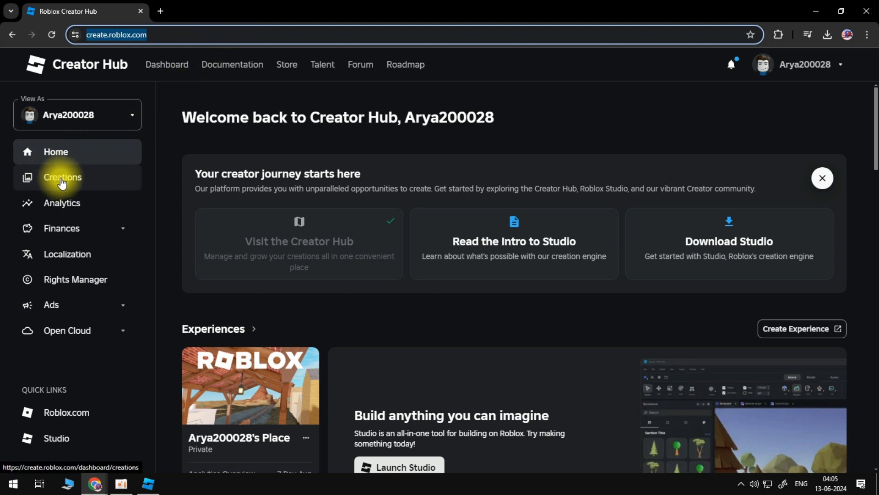
- Open the overview page of Arya200028's Place from the Creations list
{"action": "left_click", "coordinate": [62, 177]}
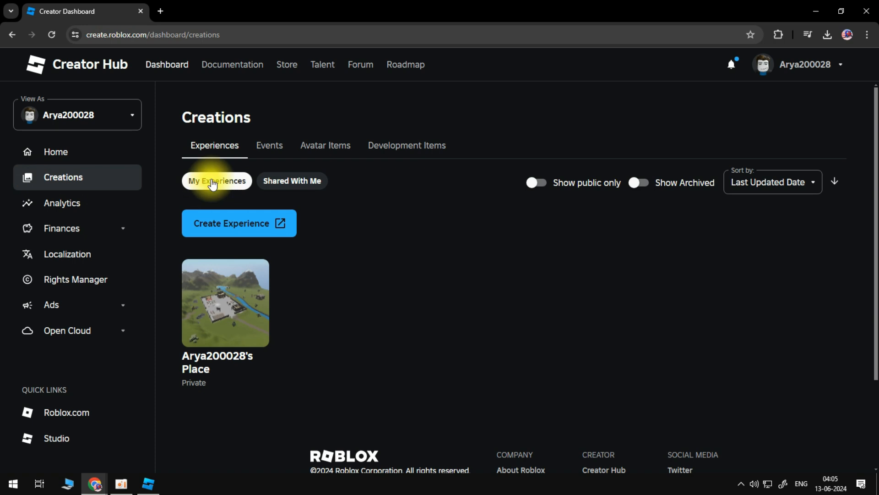
{"action": "mouse_move", "coordinate": [208, 309]}
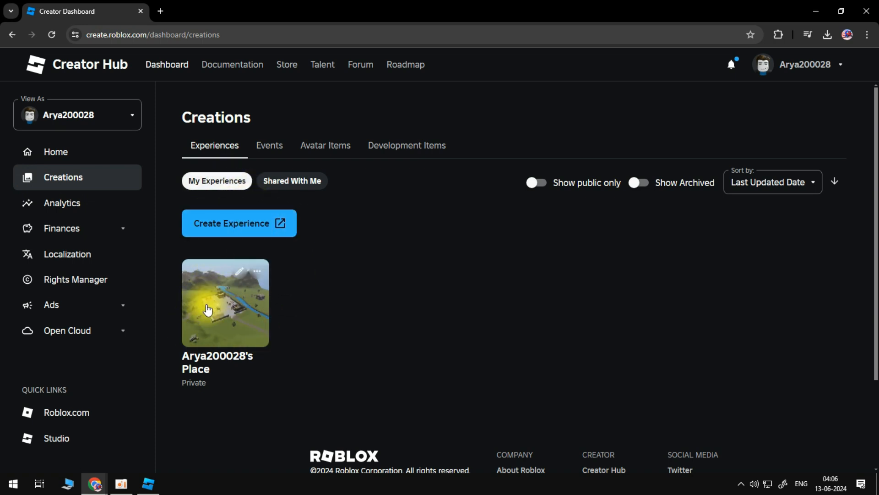
{"action": "mouse_move", "coordinate": [225, 314]}
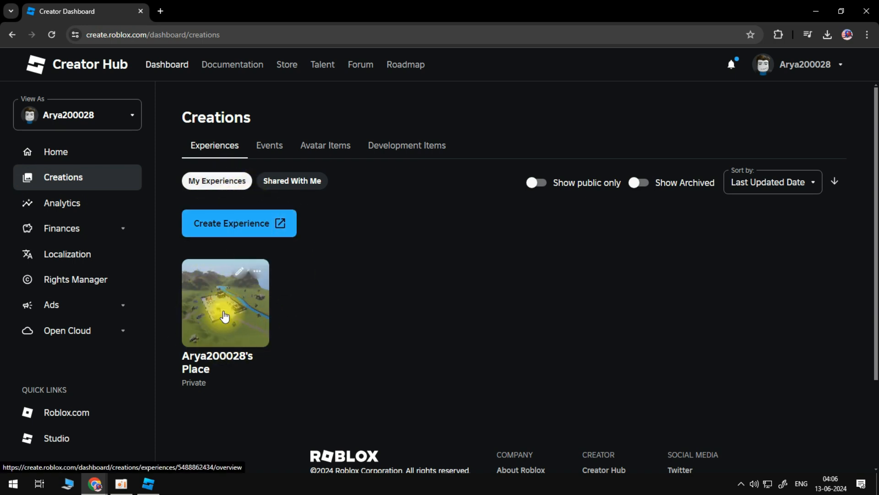
{"action": "left_click", "coordinate": [224, 301]}
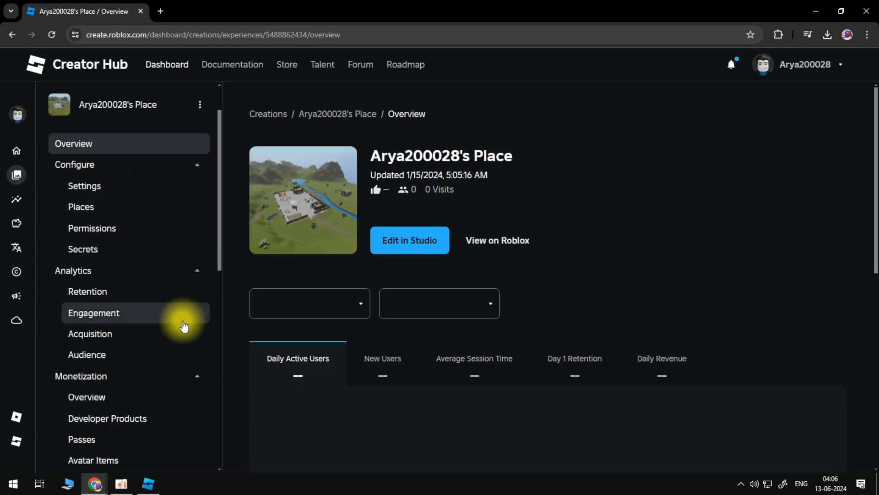
{"action": "scroll", "scroll_direction": "down", "scroll_amount": 3}
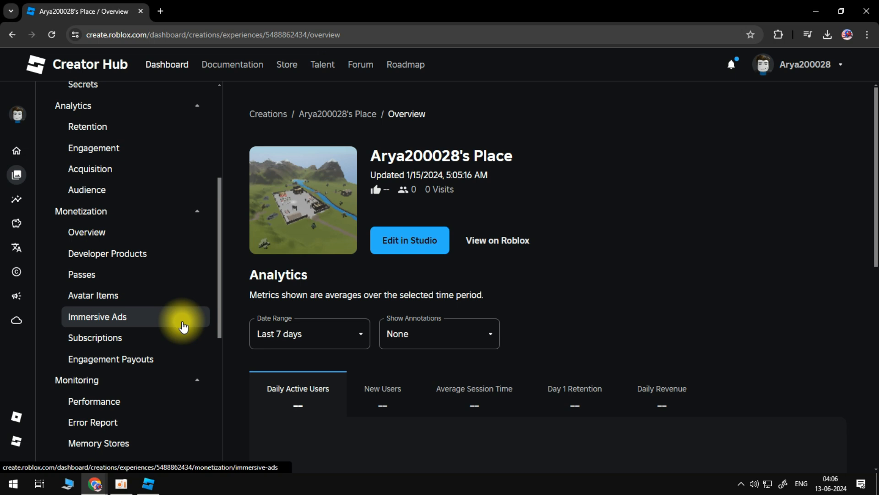
{"action": "mouse_move", "coordinate": [120, 217]}
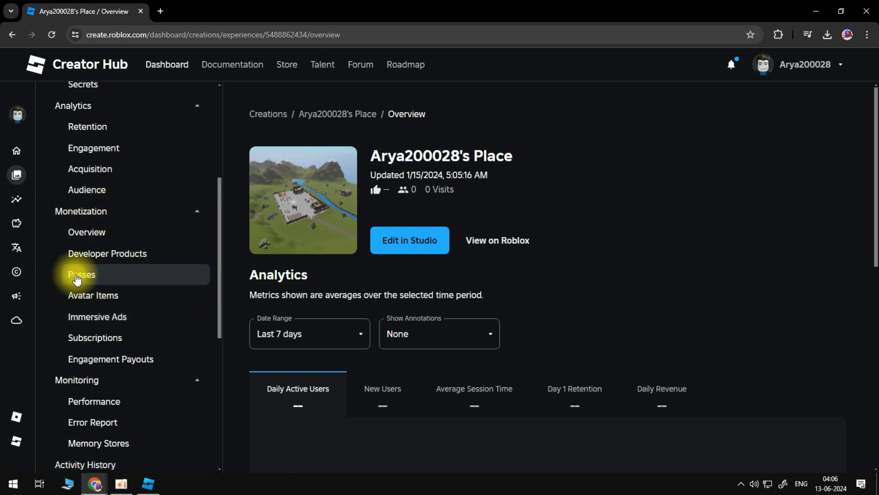
- Create a new pass named 'Gamepass' under Monetization > Passes
{"action": "left_click", "coordinate": [82, 275]}
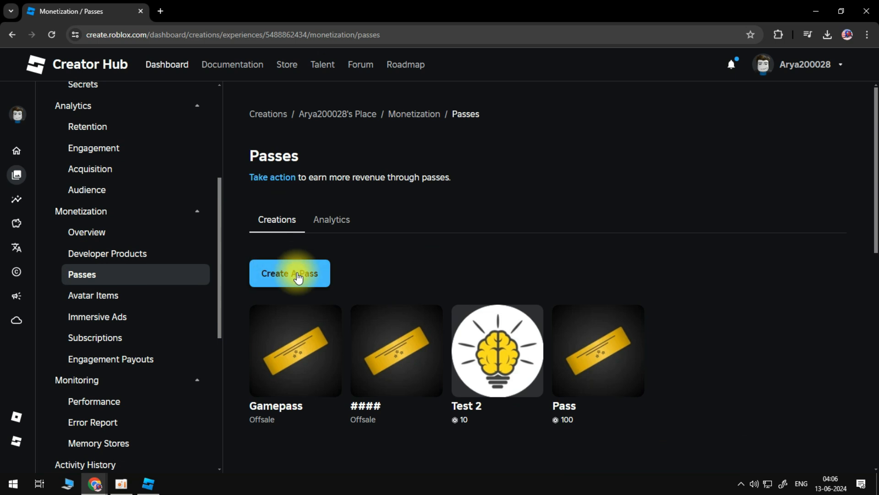
{"action": "left_click", "coordinate": [290, 273]}
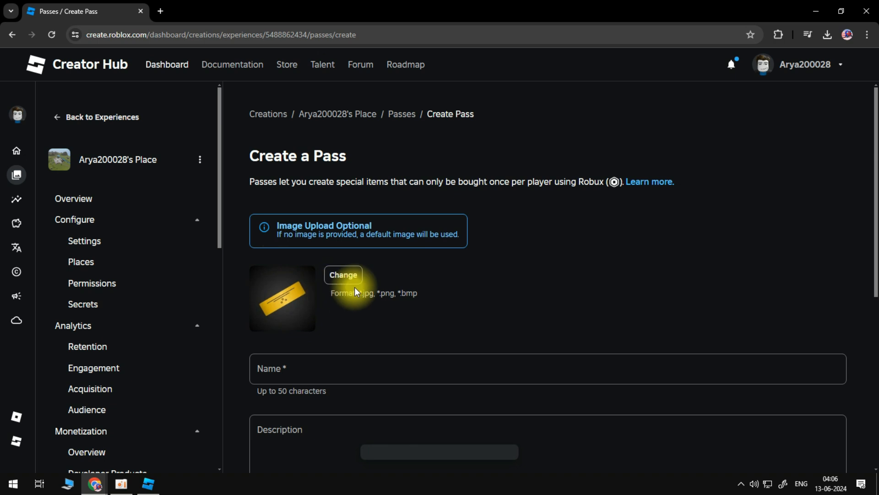
{"action": "mouse_move", "coordinate": [364, 298]}
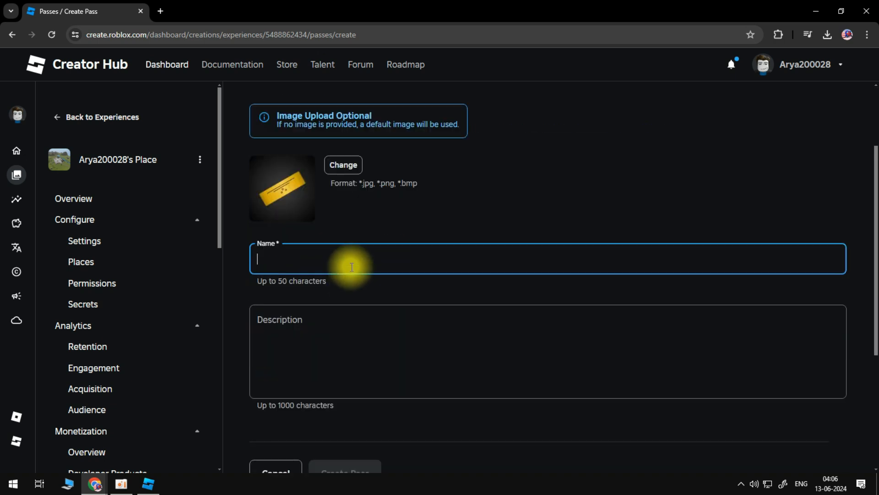
{"action": "type", "text": "Gamepa"}
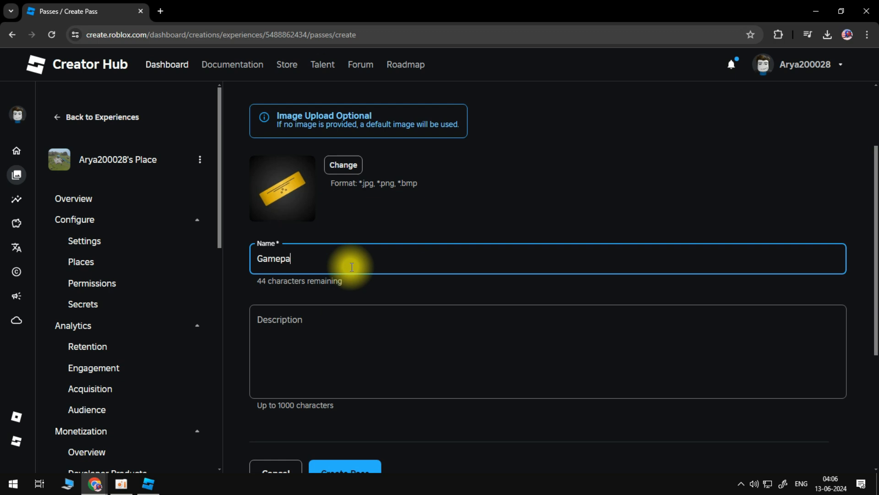
{"action": "type", "text": "ss"}
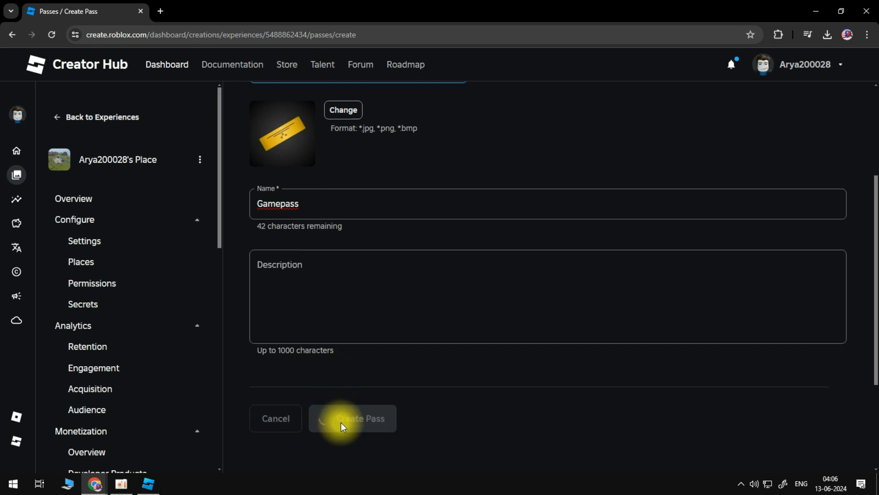
{"action": "left_click", "coordinate": [352, 418]}
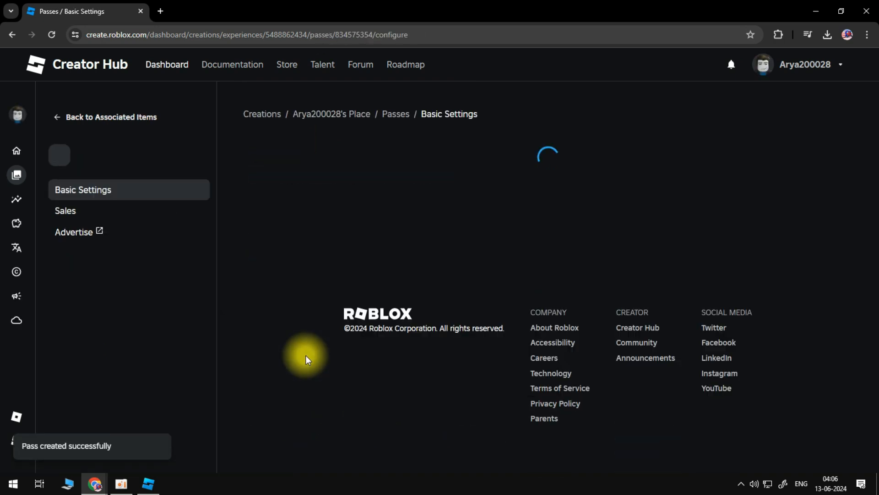
- Mark Gamepass as Item for Sale at 100 Robux, save, and return to the passes list
{"action": "left_click", "coordinate": [65, 219]}
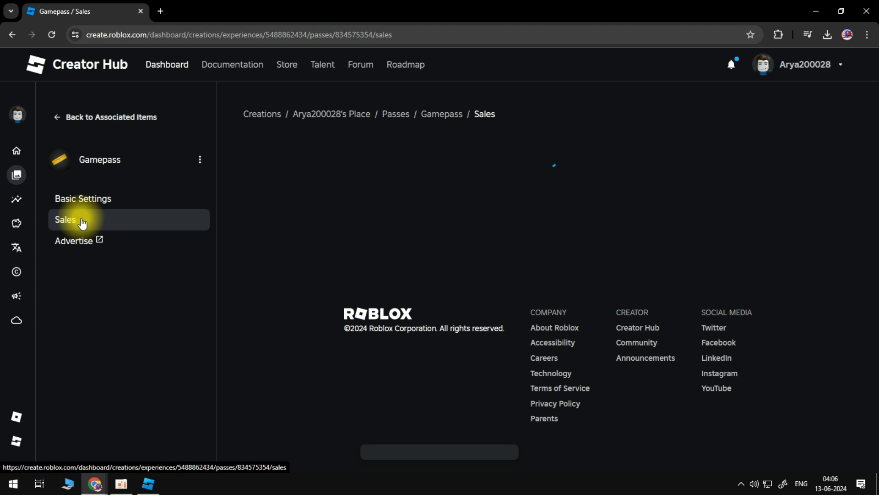
{"action": "left_click", "coordinate": [81, 219]}
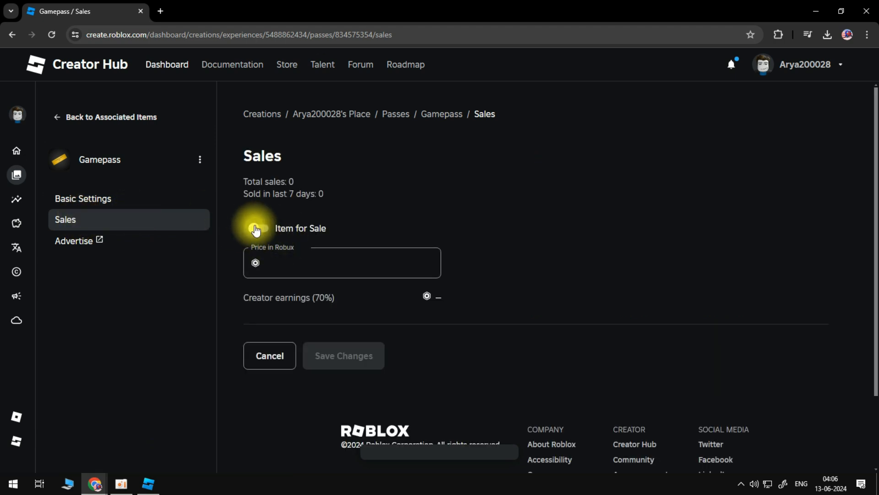
{"action": "left_click", "coordinate": [259, 228]}
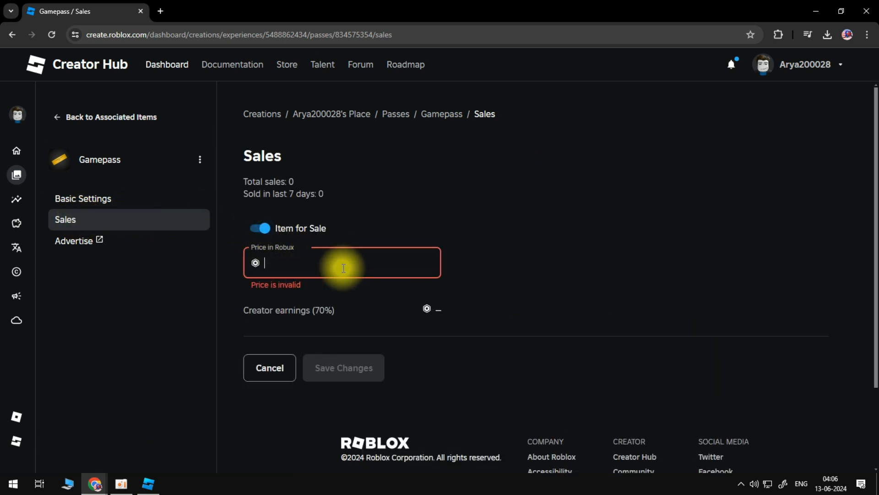
{"action": "type", "text": "100"}
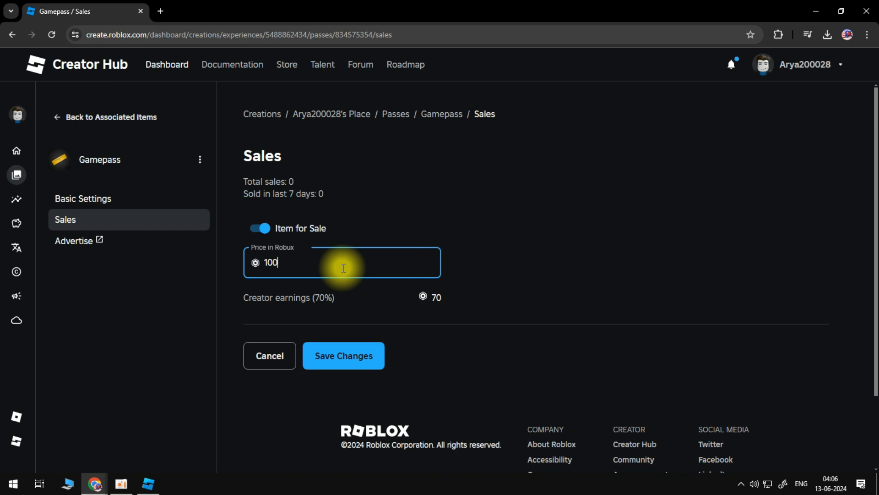
{"action": "mouse_move", "coordinate": [416, 305]}
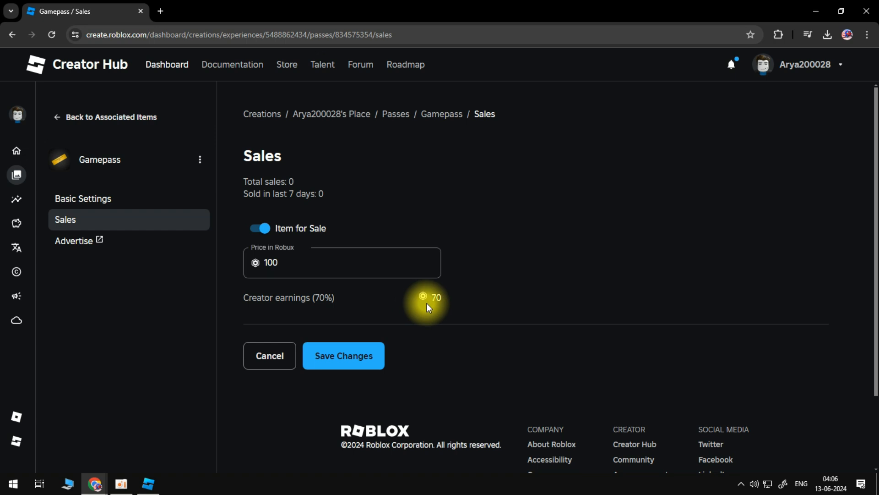
{"action": "left_click", "coordinate": [343, 355]}
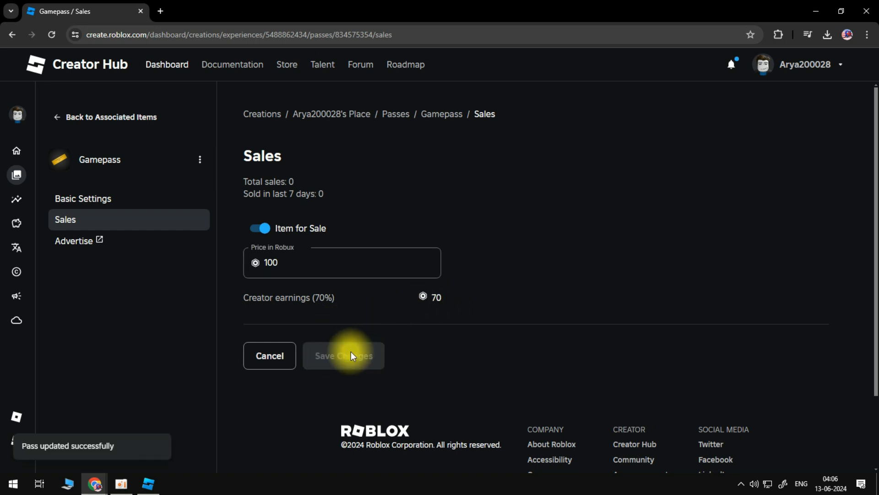
{"action": "mouse_move", "coordinate": [81, 143]}
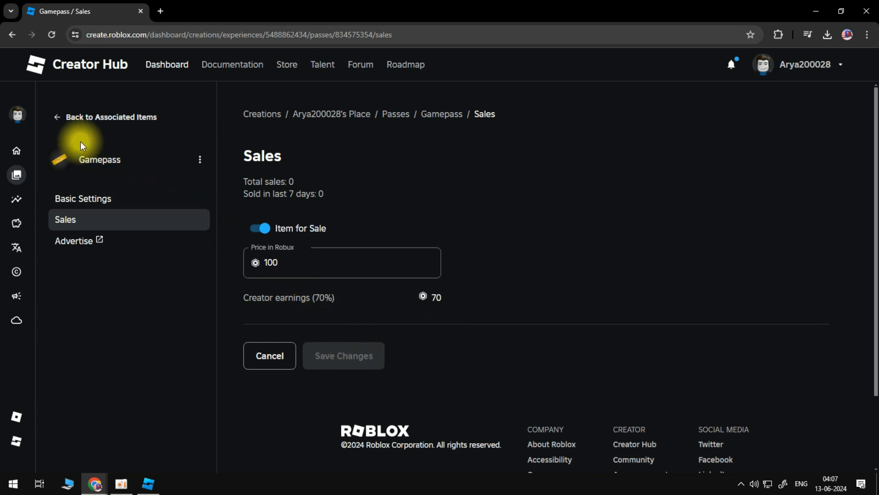
{"action": "left_click", "coordinate": [110, 117]}
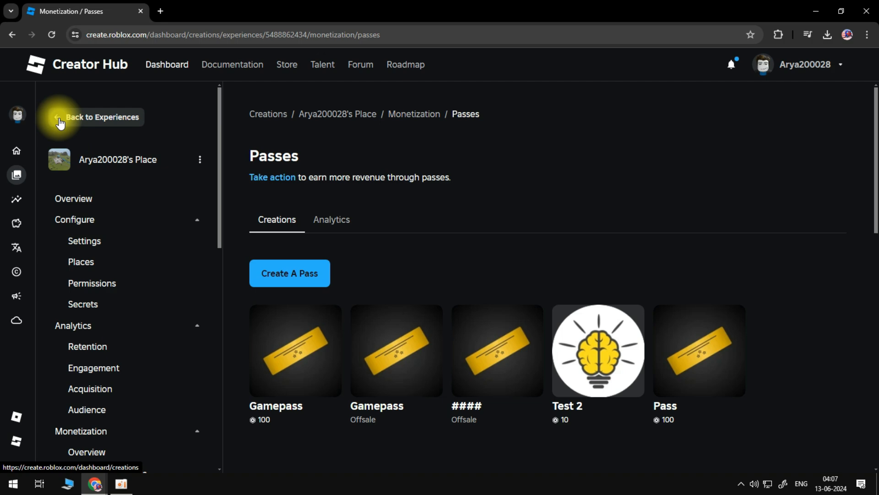
{"action": "mouse_move", "coordinate": [330, 319]}
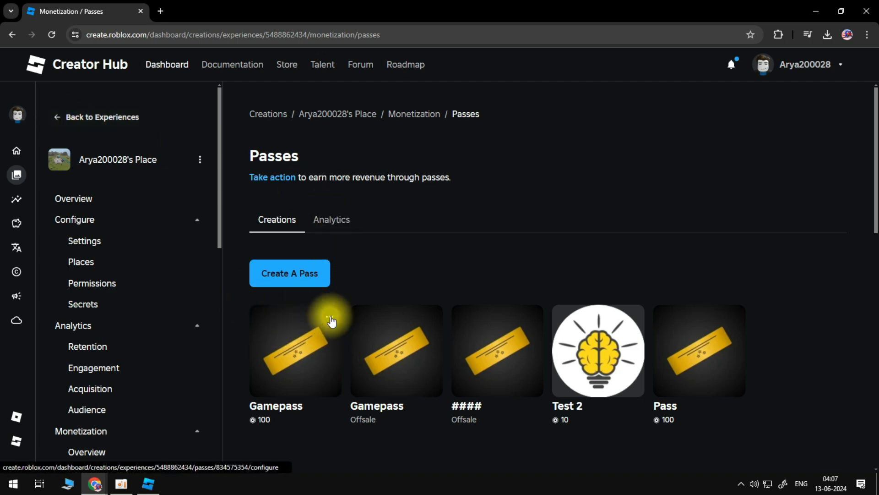
- Check the Gamepass store page shows 100 Robux, then return to the Creator Hub tab
{"action": "left_click", "coordinate": [295, 350]}
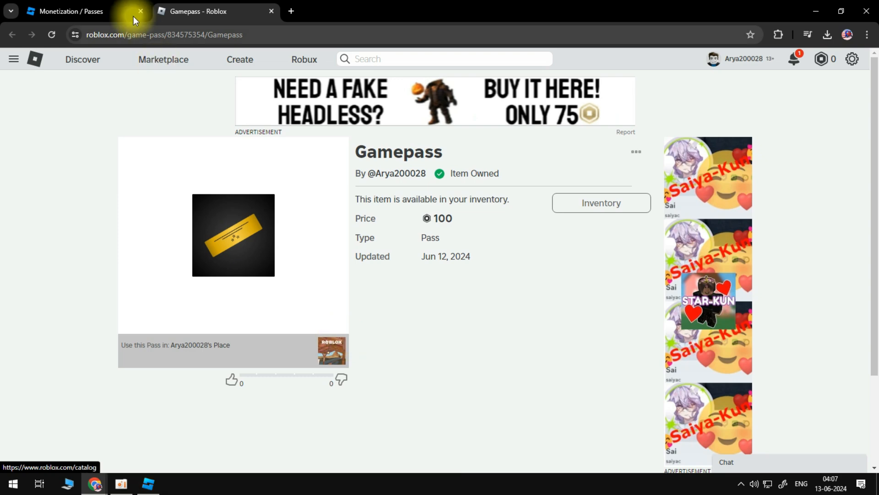
{"action": "left_click", "coordinate": [68, 11]}
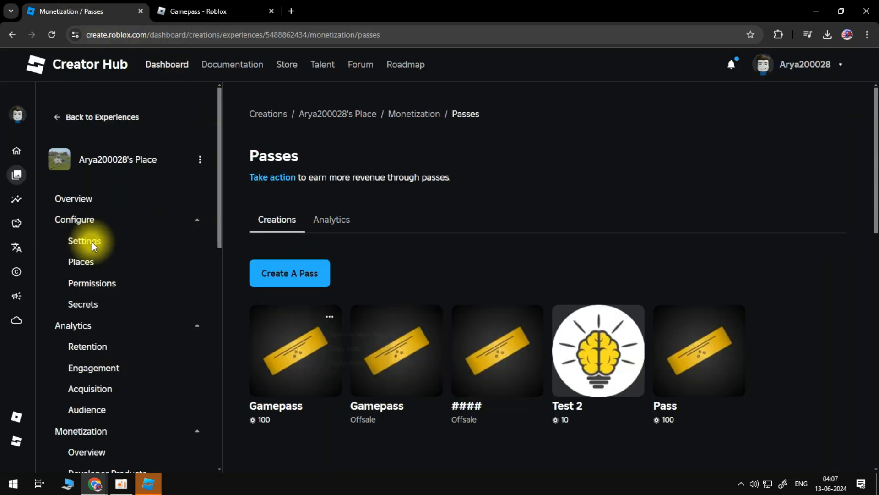
- Set the experience's privacy to Public in Settings and save the change
{"action": "left_click", "coordinate": [83, 240]}
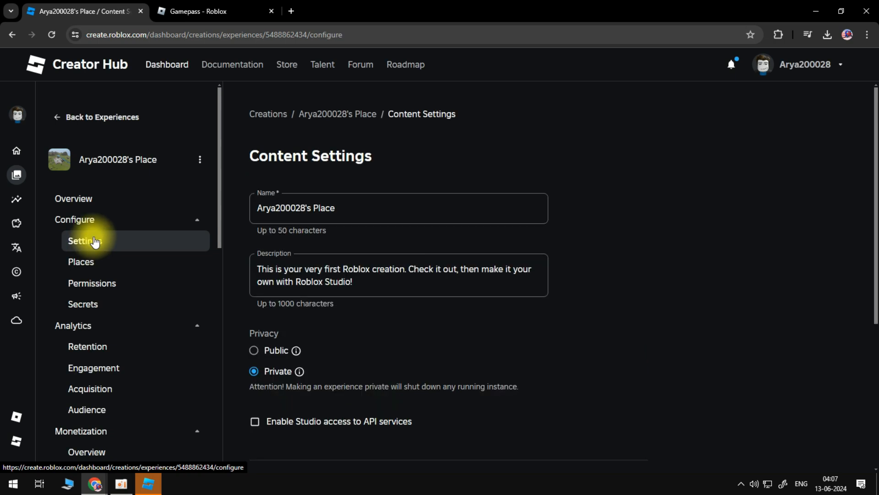
{"action": "mouse_move", "coordinate": [258, 355]}
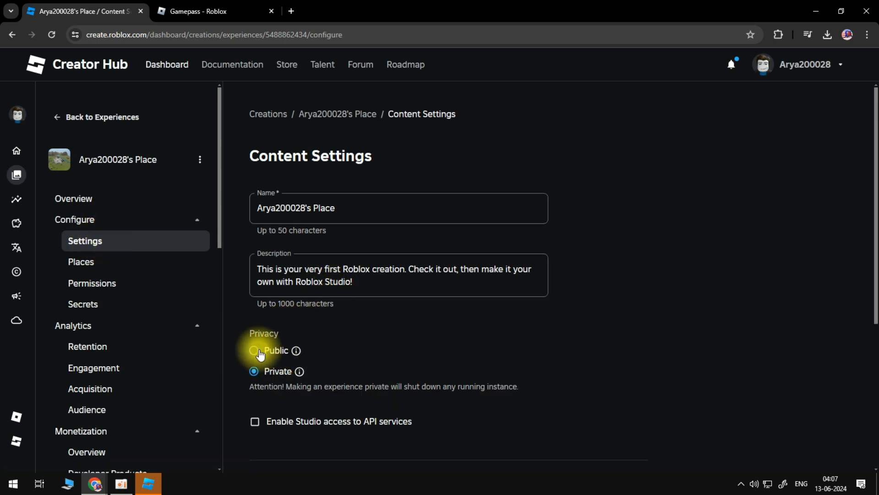
{"action": "left_click", "coordinate": [253, 350]}
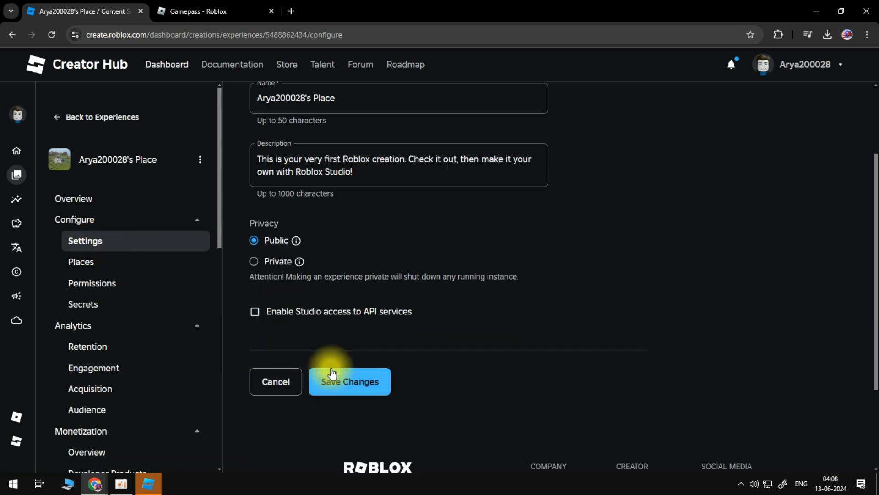
{"action": "left_click", "coordinate": [349, 381]}
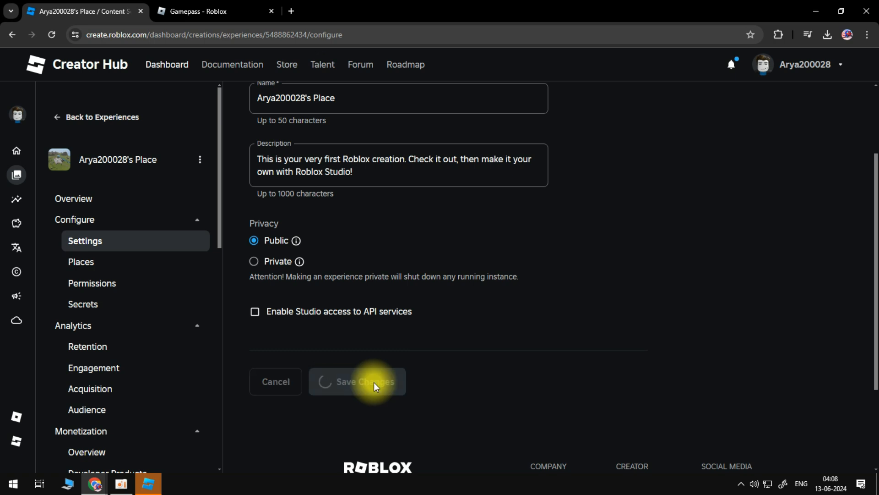
{"action": "left_click", "coordinate": [357, 382]}
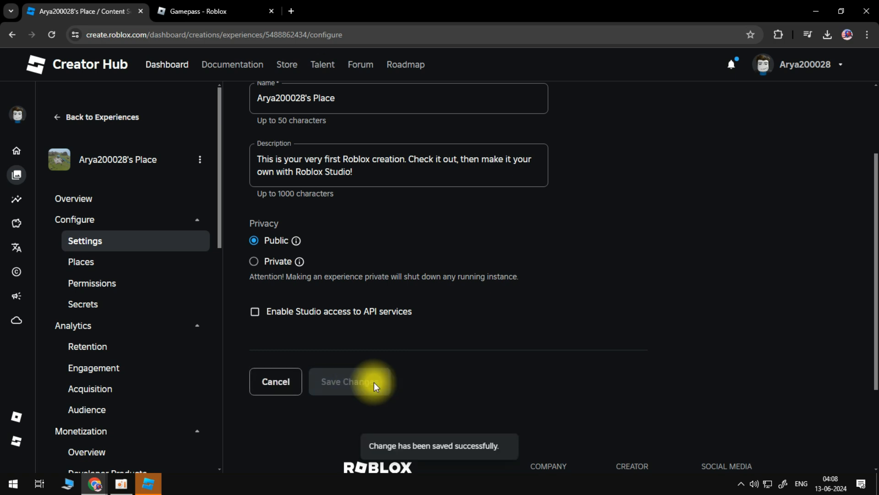
{"action": "scroll", "scroll_direction": "up", "scroll_amount": 3}
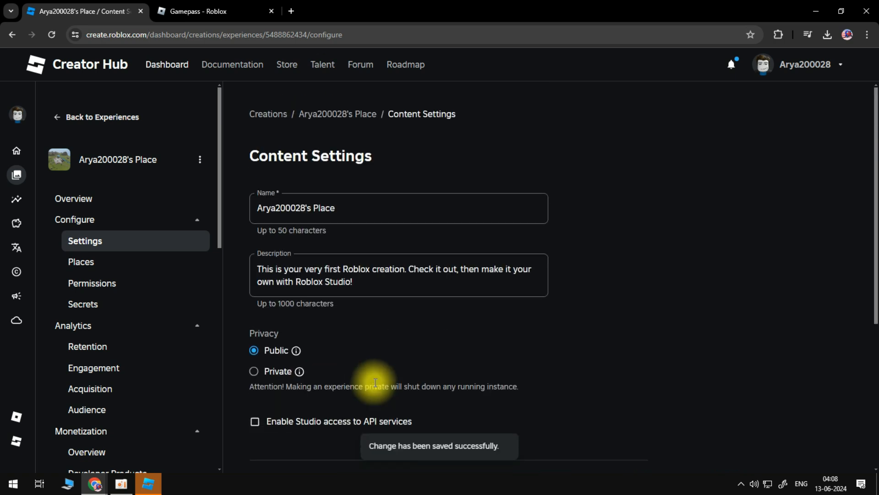